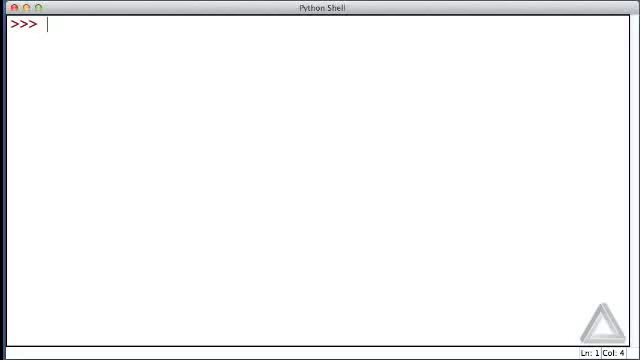
# - Enter three comment lines: 'print() vs. return', print() doesn't return anything, return doesn't print anything
pyautogui.write('# print(')
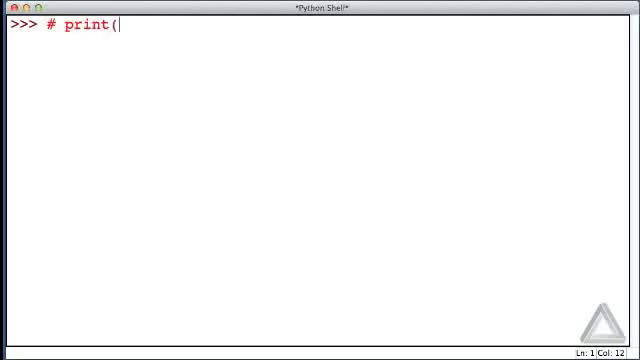
pyautogui.write(') vs.')
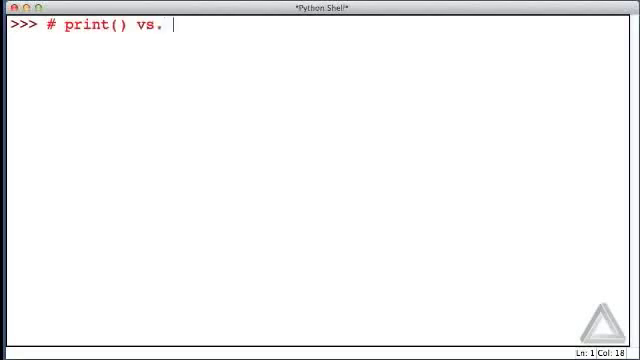
pyautogui.write('return')
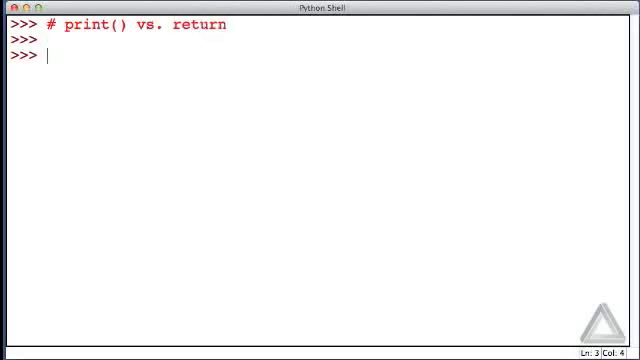
pyautogui.write('#')
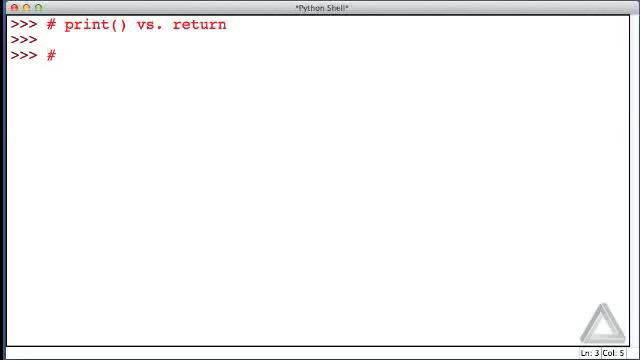
pyautogui.write('print()')
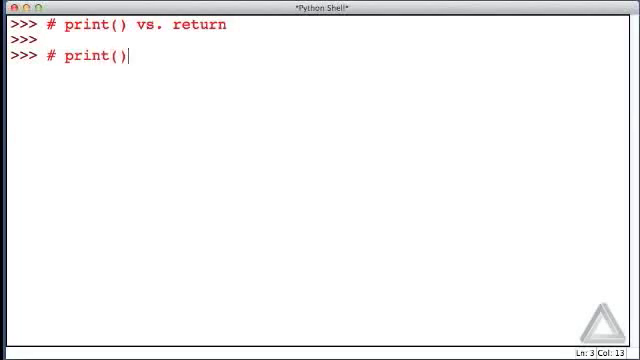
pyautogui.write("doesn't return an")
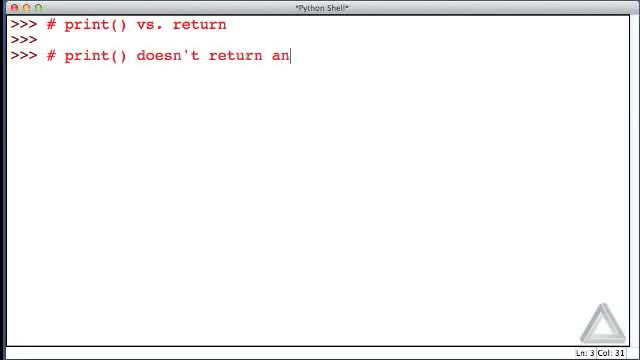
pyautogui.write('ything and')
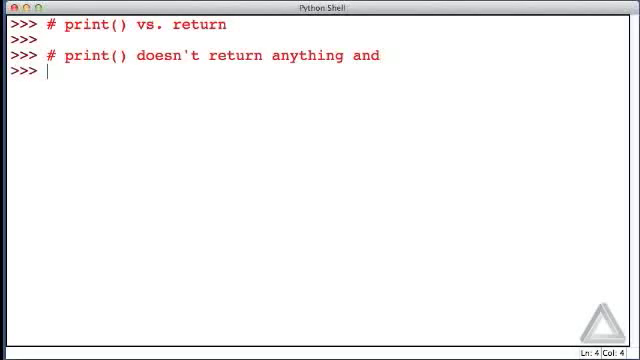
pyautogui.write('# return')
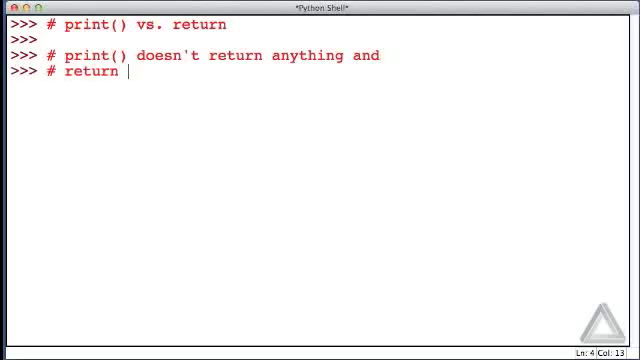
pyautogui.write("doesn't print")
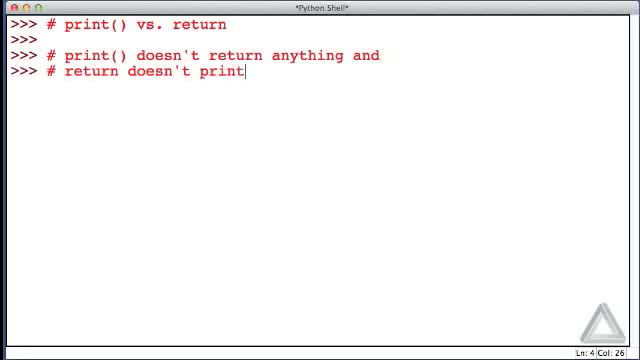
pyautogui.write('anything.')
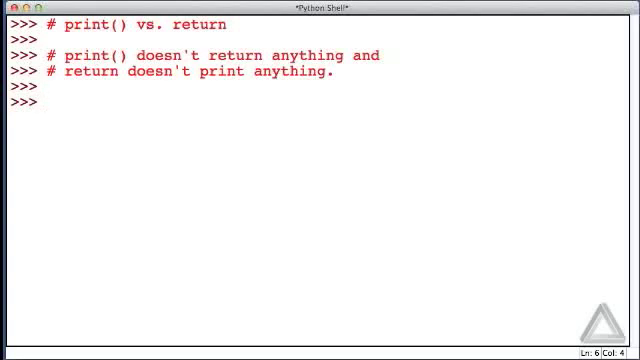
# - Define f_r(x) returning x + 3, then begin the next def line
pyautogui.write('def')
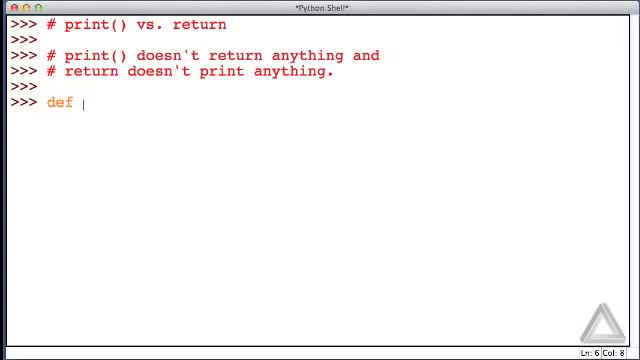
pyautogui.write('f_r')
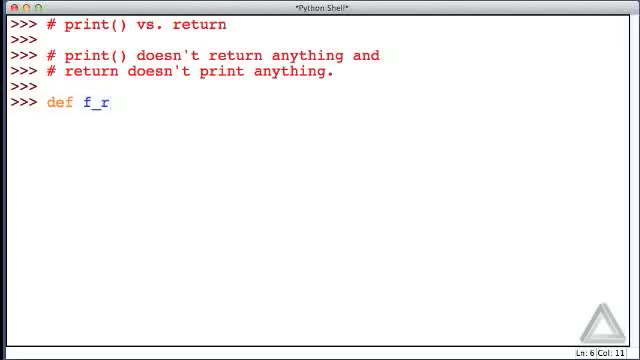
pyautogui.write('(x)')
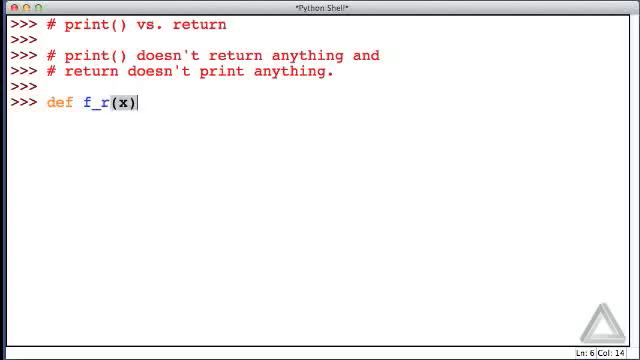
pyautogui.write(':')
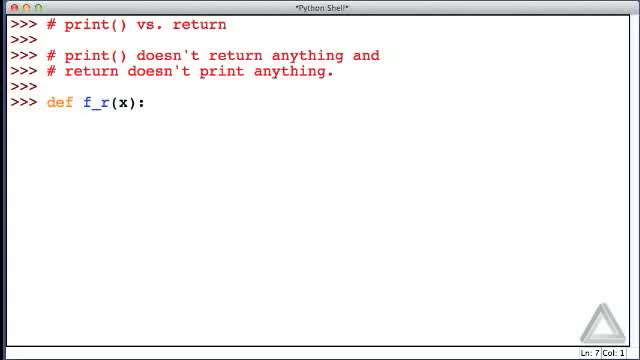
pyautogui.write('return x')
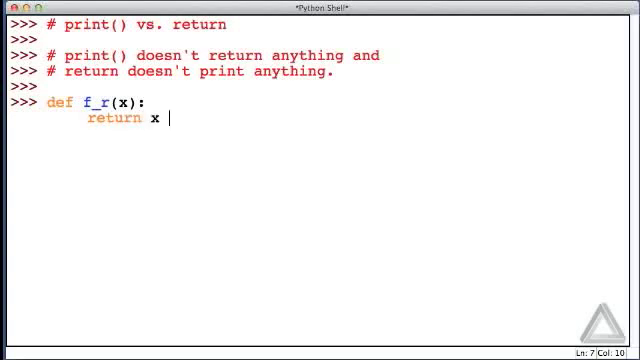
pyautogui.write('+ 3')
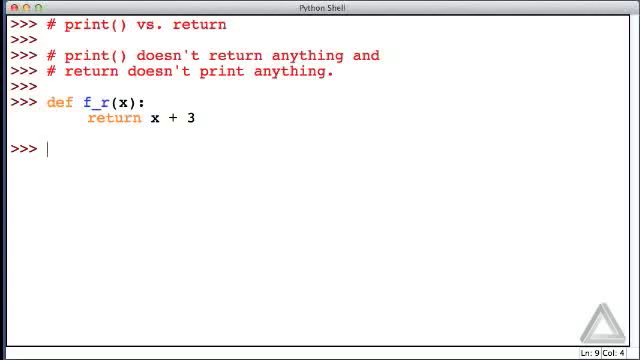
pyautogui.write('def')
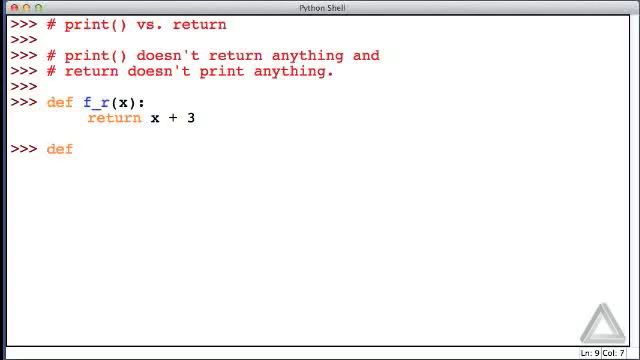
# - Define f_p(x) whose body is print(x + 3) and finish the definition
pyautogui.write('f_')
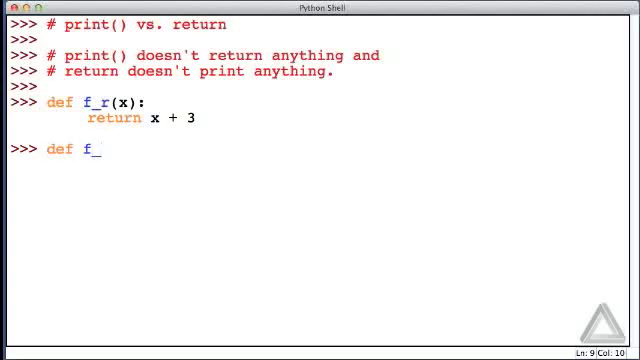
pyautogui.write('p(x)')
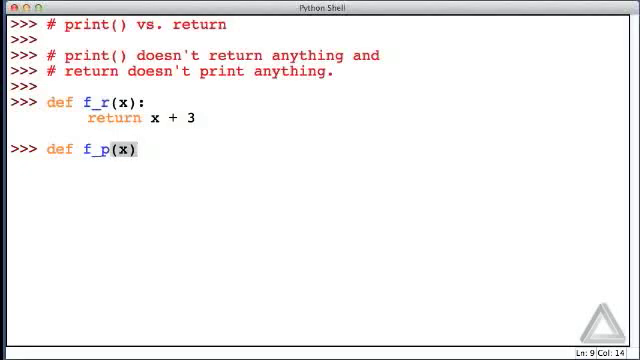
pyautogui.write(':')
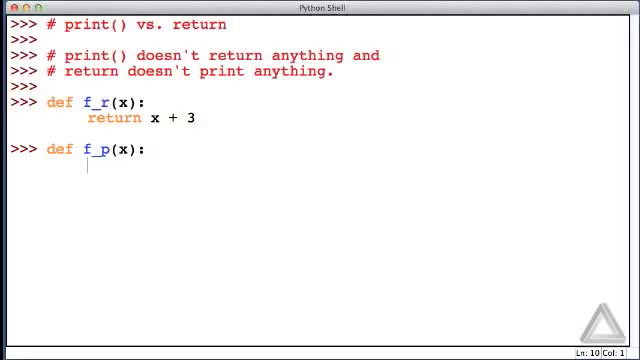
pyautogui.write('print')
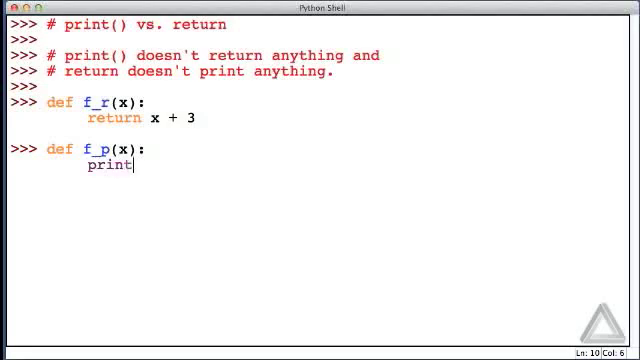
pyautogui.write('(x +')
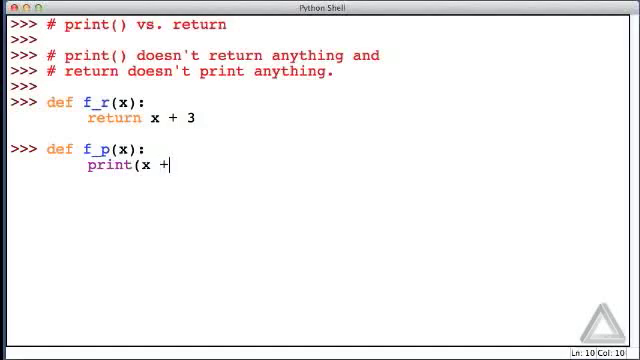
pyautogui.write('3)')
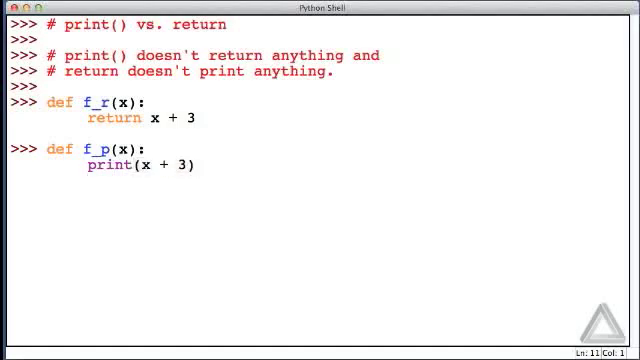
pyautogui.press('enter')
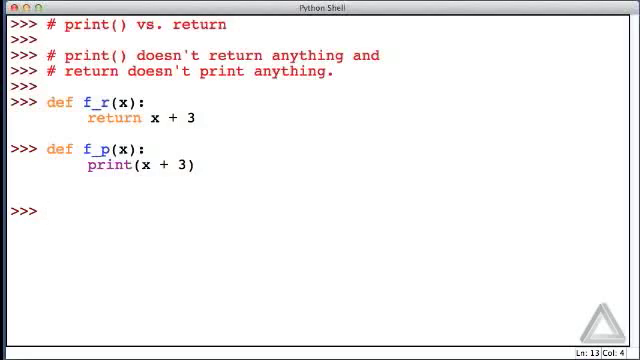
# - Call f_r(7) at the prompt and see 10 returned
pyautogui.write('f')
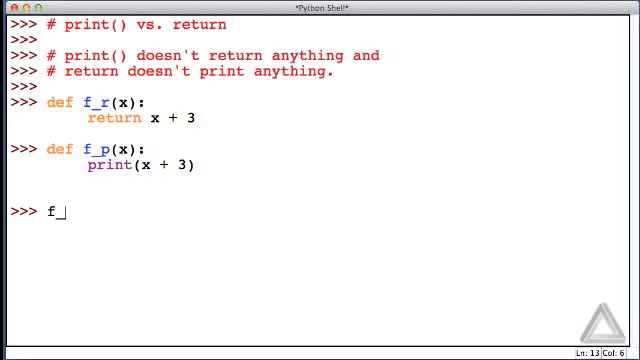
pyautogui.write('_r(7')
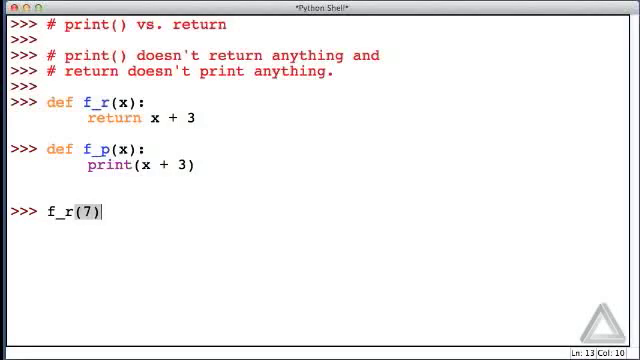
pyautogui.press('enter')
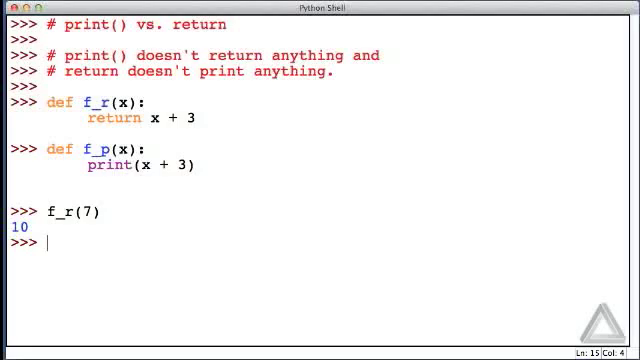
# - Call f_p(7) at the prompt, which prints 10
pyautogui.write('f')
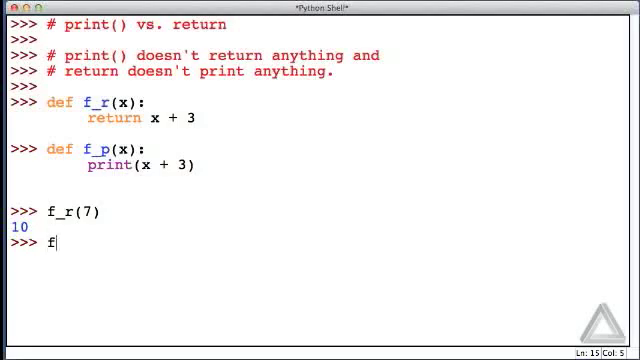
pyautogui.write('_p')
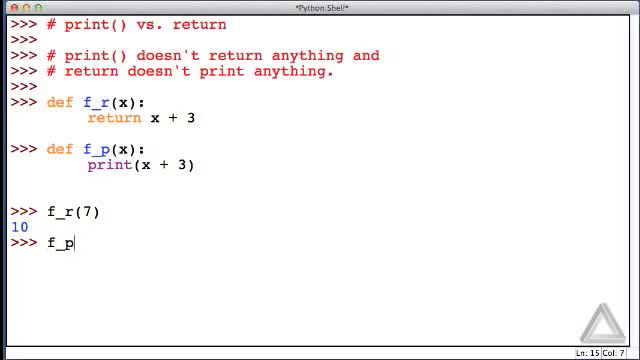
pyautogui.write('(7)')
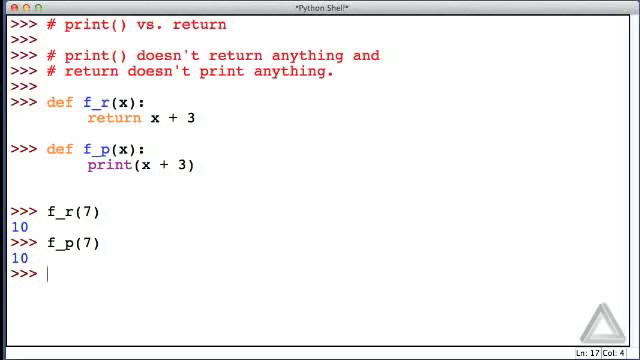
# - Assign x_r = f_r(7), which runs silently
pyautogui.write('x_r')
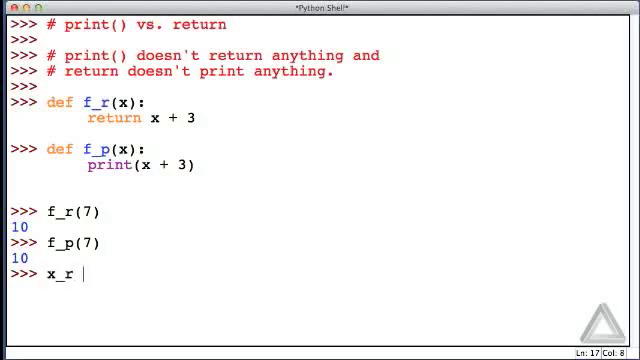
pyautogui.write('=')
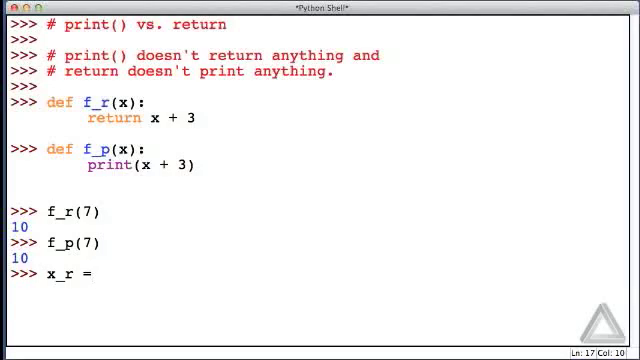
pyautogui.write('f_r')
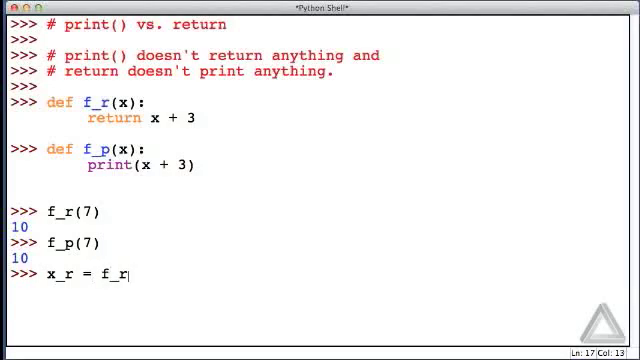
pyautogui.write('(7')
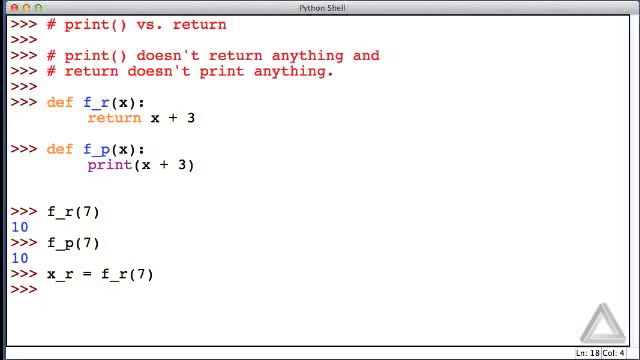
# - Assign x_p = f_p(7), which prints 10 during the assignment
pyautogui.write('x')
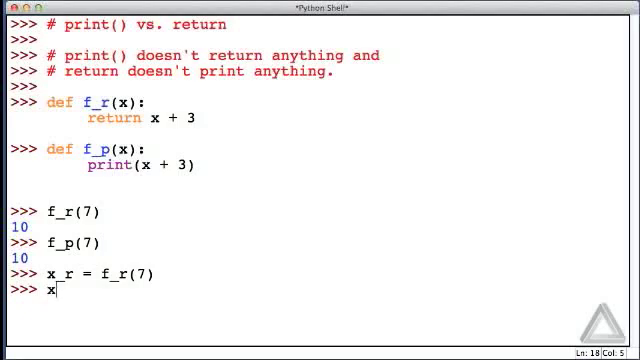
pyautogui.write('_p')
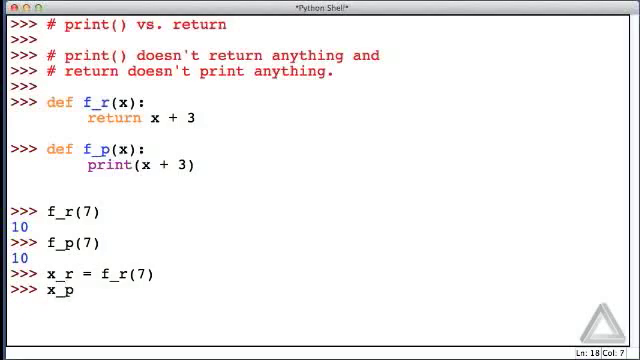
pyautogui.write('=')
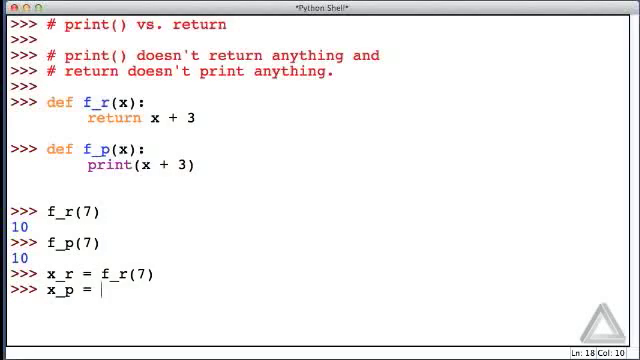
pyautogui.write('f_')
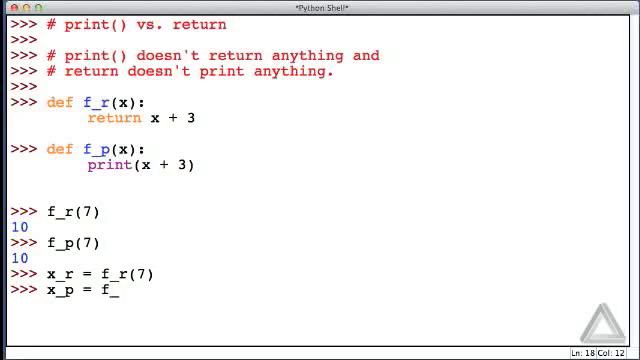
pyautogui.write('p(7')
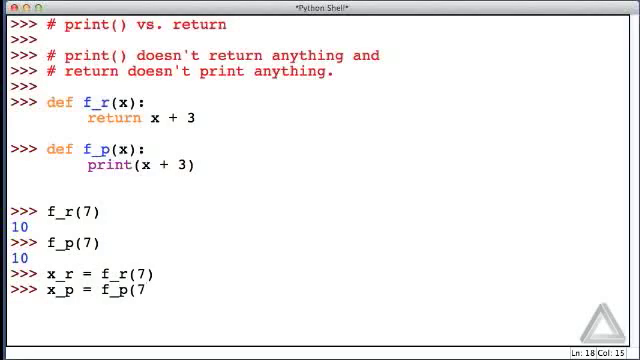
pyautogui.press('Return')
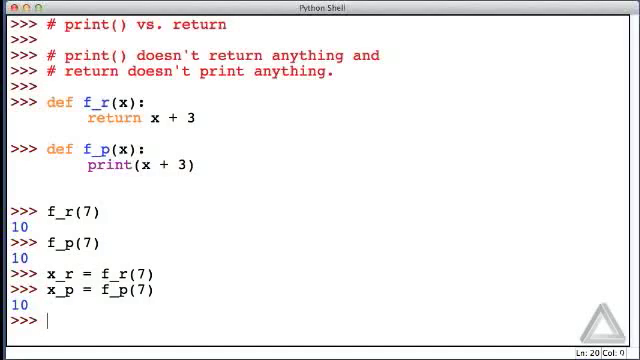
# - Run print(x_r, x_p) to get '10 None', then start the next line with f
pyautogui.write('print(')
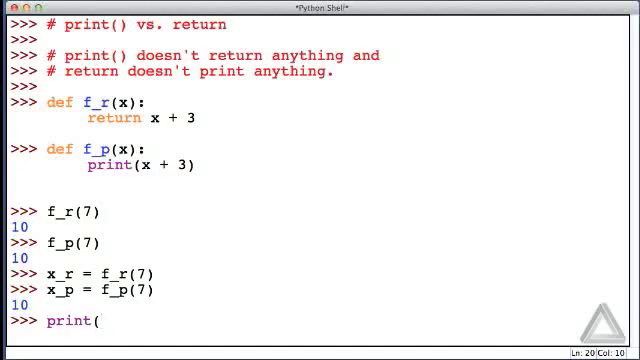
pyautogui.write('x_')
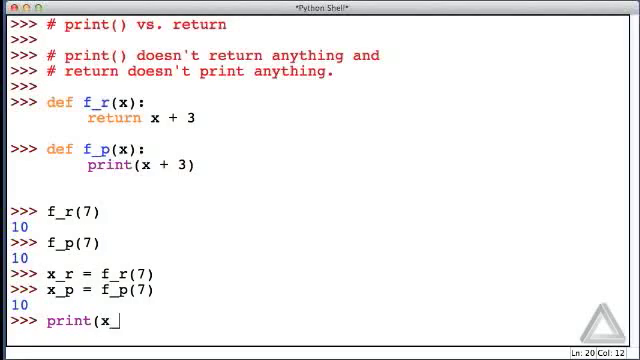
pyautogui.write('r')
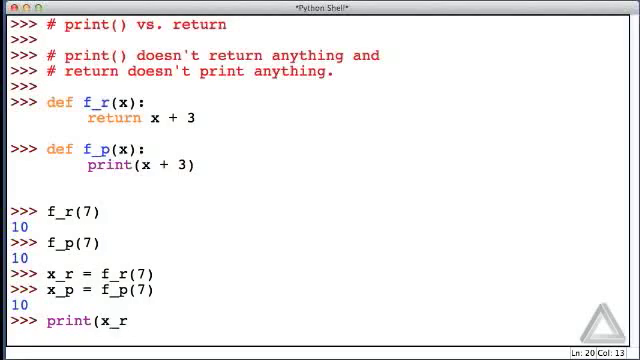
pyautogui.write(',')
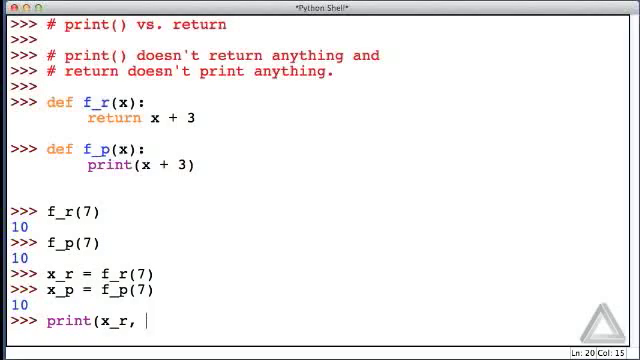
pyautogui.write('x_p)')
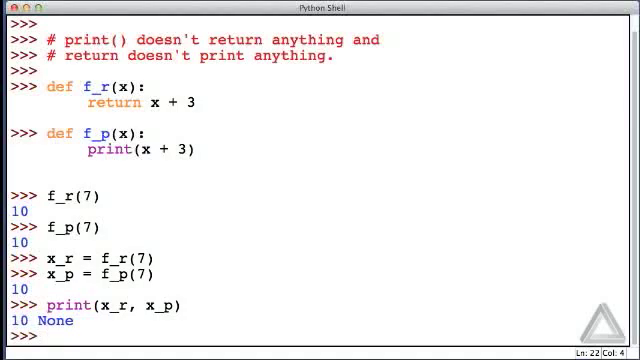
pyautogui.write('f_')
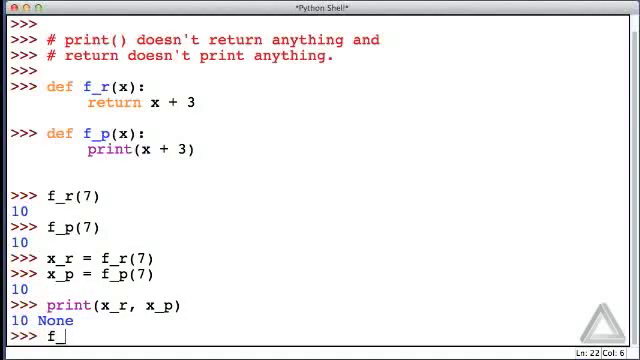
# - Evaluate f_r(7) * 3 to get 30, then start the next line with f
pyautogui.write('r(')
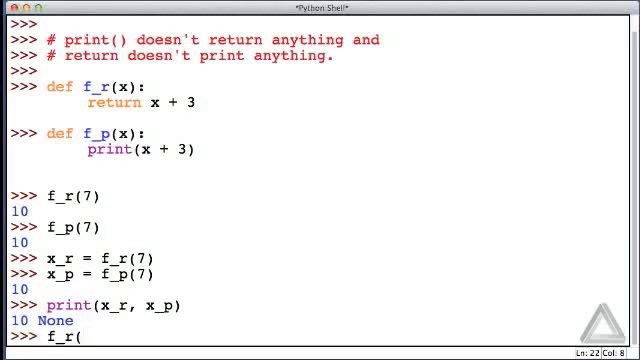
pyautogui.write('7)')
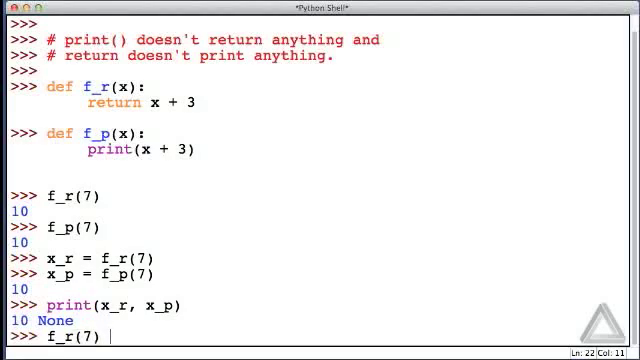
pyautogui.write('*')
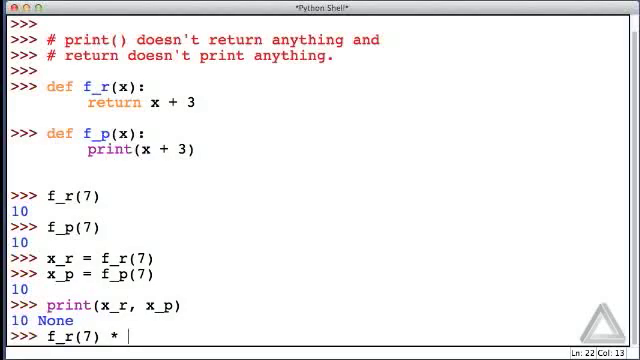
pyautogui.write('3')
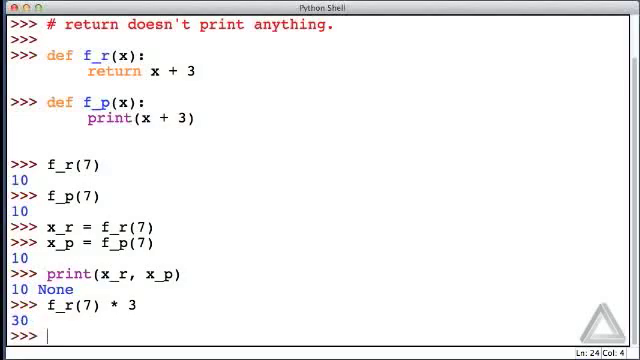
pyautogui.write('f')
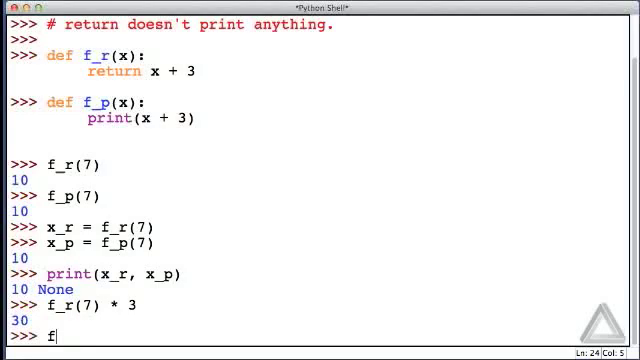
# - Evaluate f_p(7) * 3, which prints 10 then raises a NoneType TypeError
pyautogui.write('_')
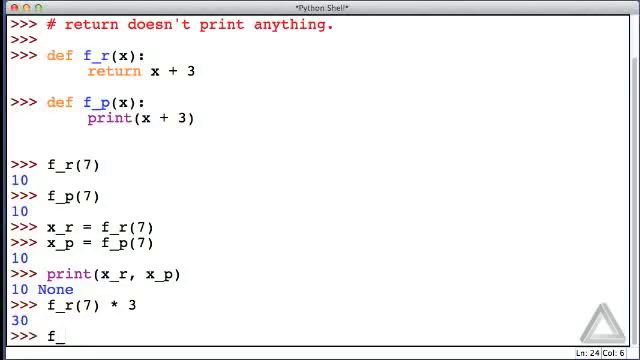
pyautogui.write('p(')
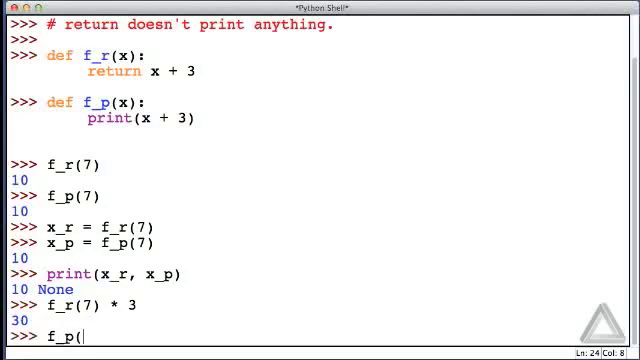
pyautogui.write('7) * 3')
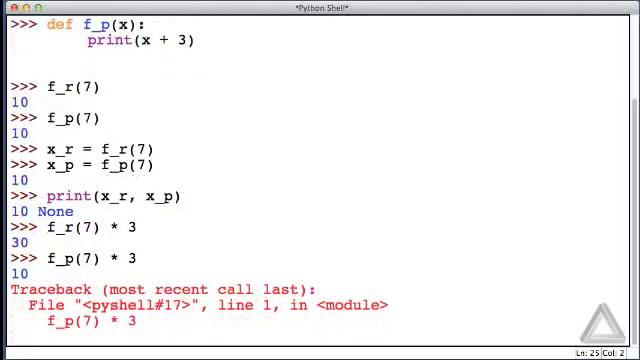
pyautogui.press('Return')
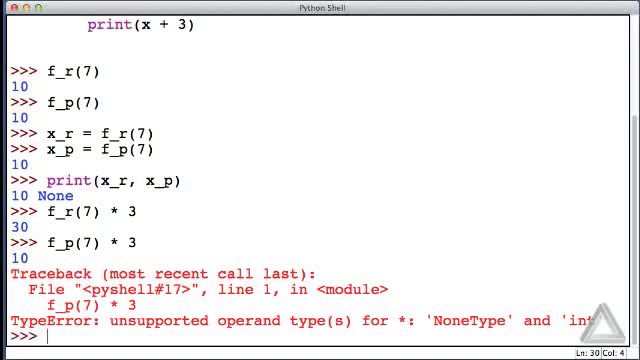